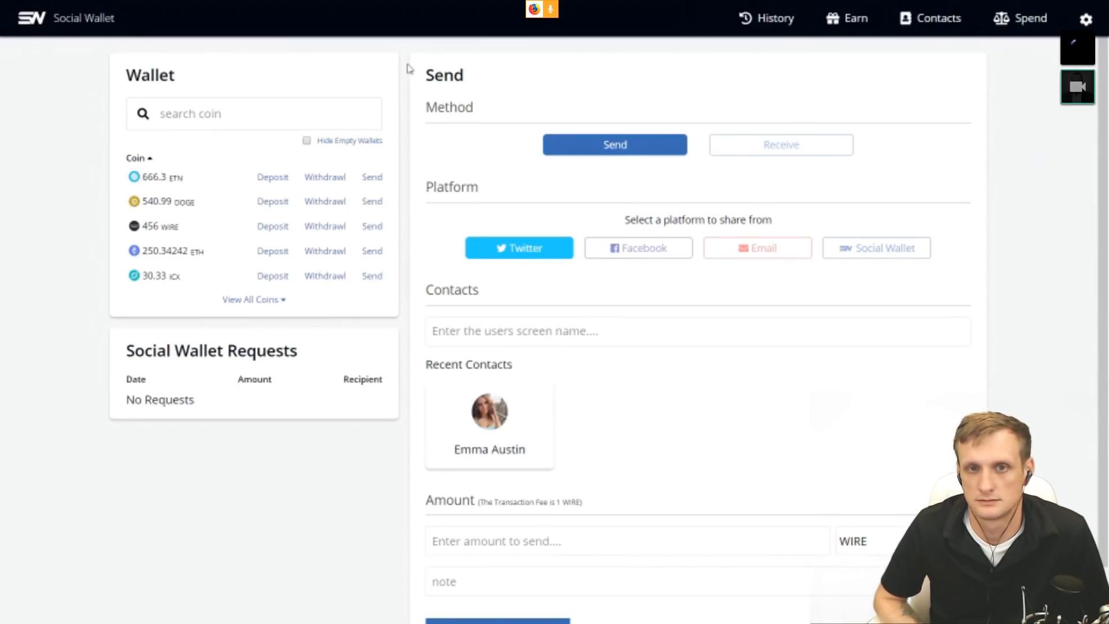
mouse_move(238, 79)
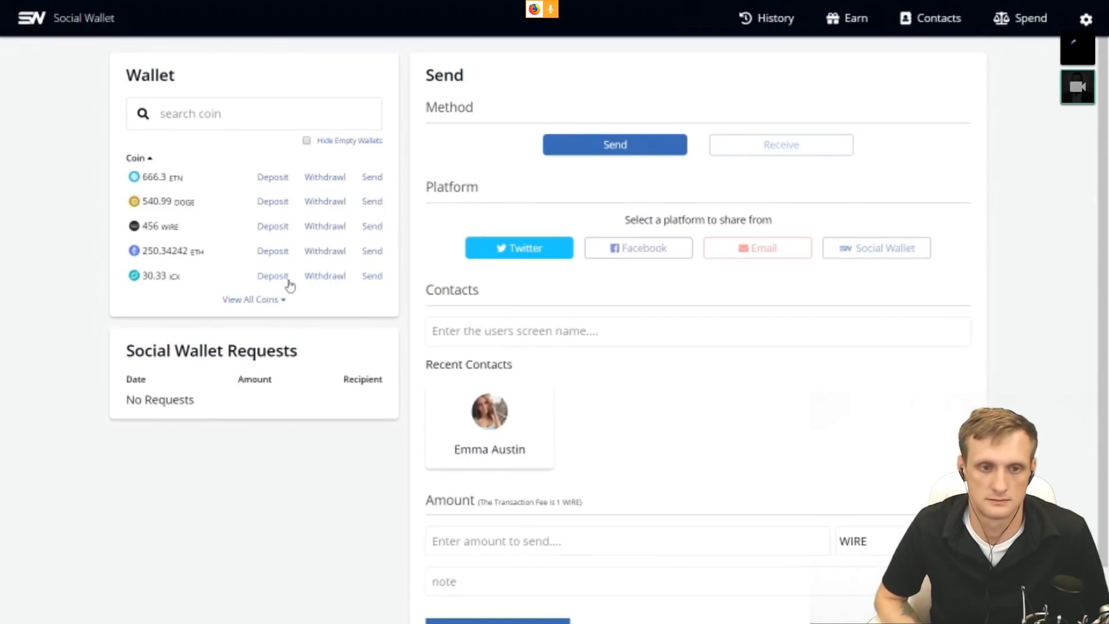
mouse_move(332, 286)
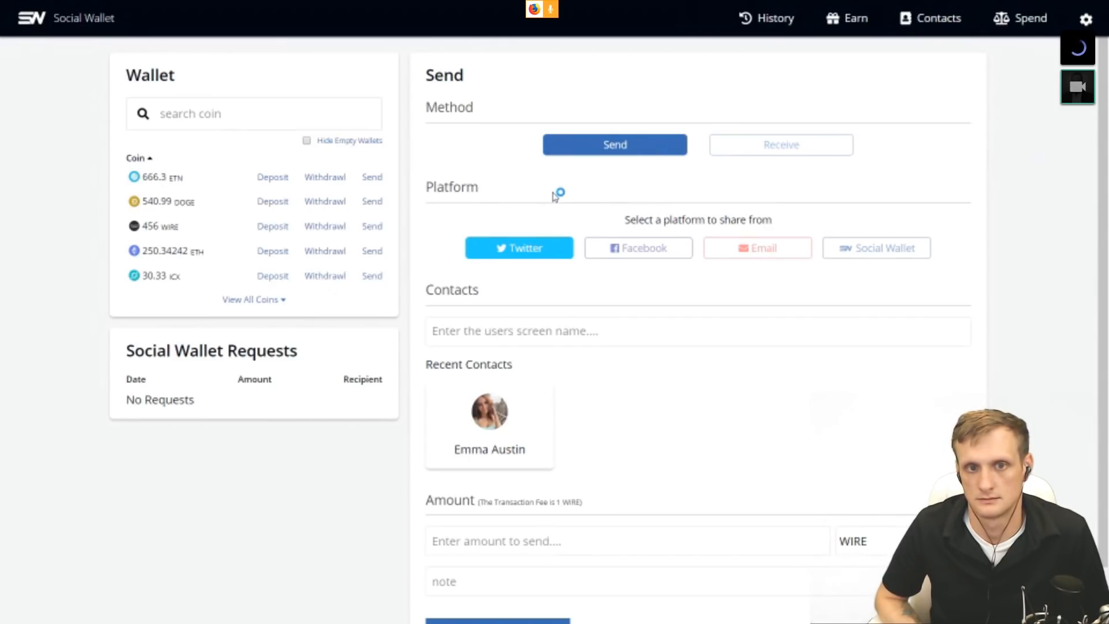
mouse_move(625, 254)
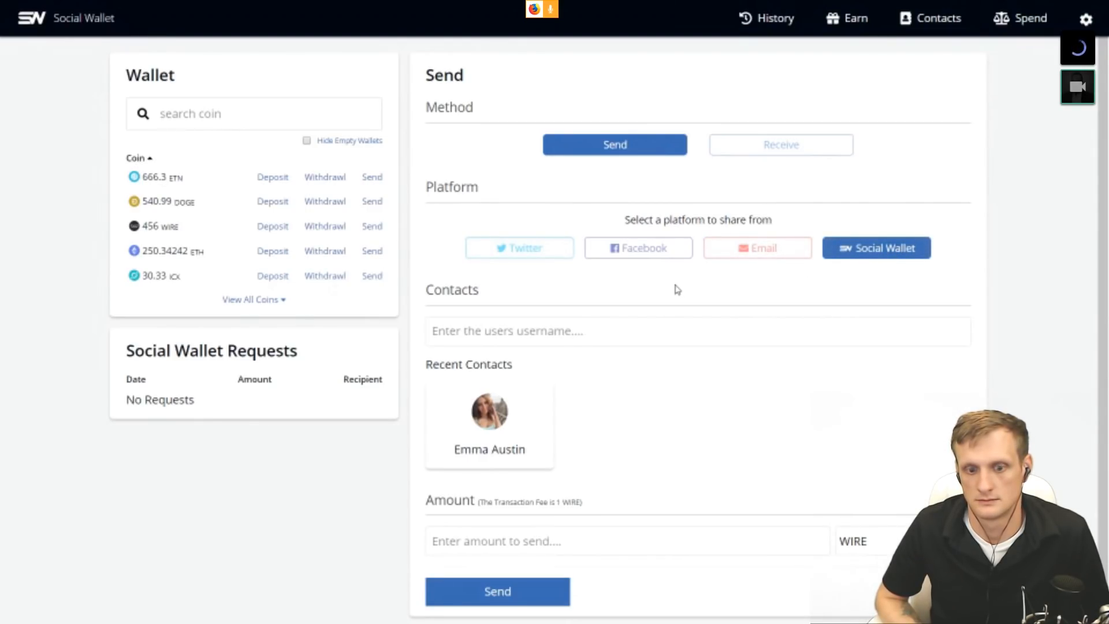
Choose Twitter as the send platform and activate the recipient screen-name field
click(519, 248)
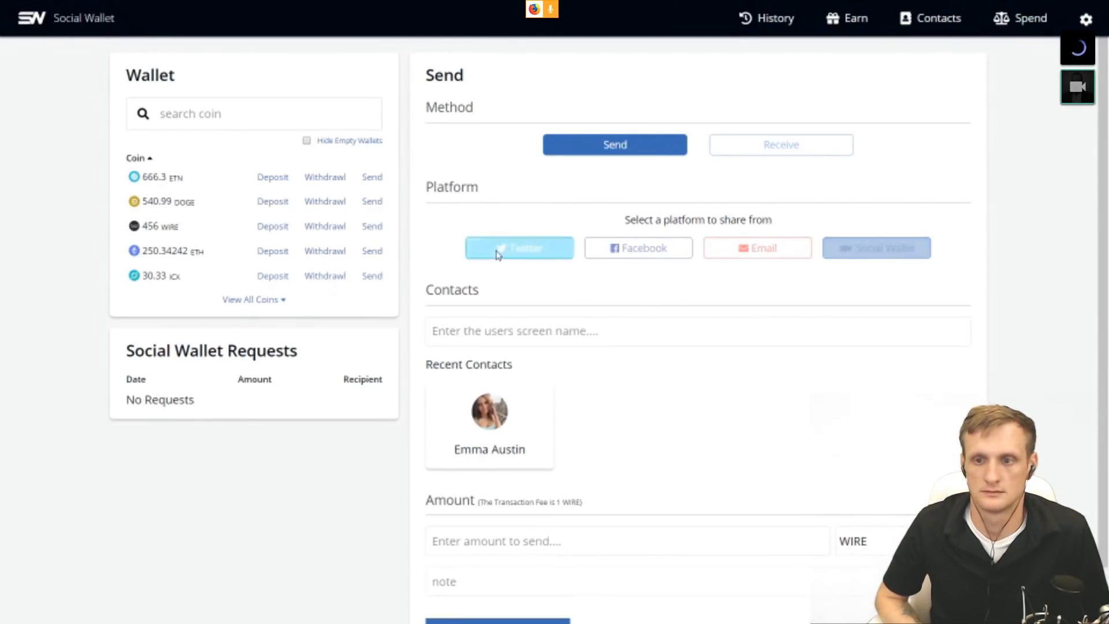
click(518, 247)
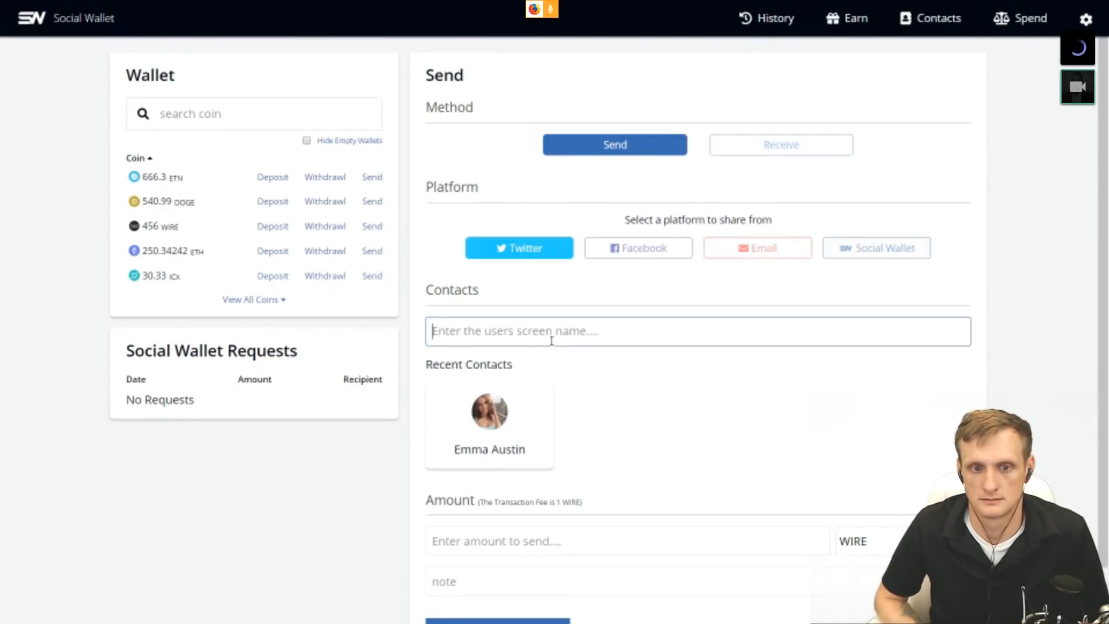
Enter recipient SonOfATech, amount 50, coin WIRE and the note 'Hi, glad to be on the podcast'
text(SonOfATech)
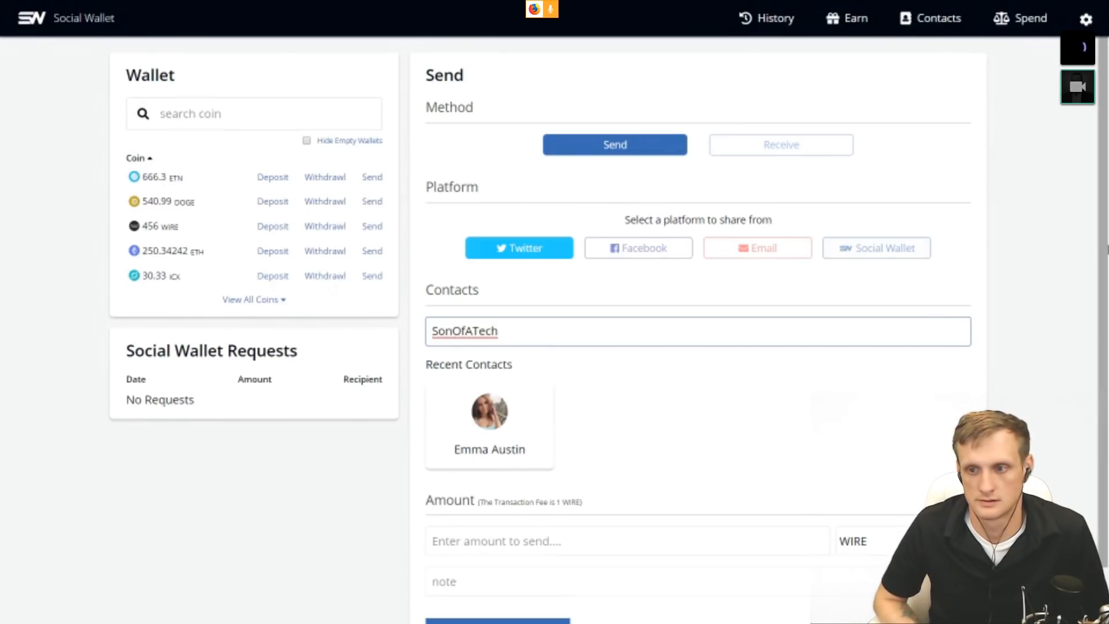
scroll(down, 3)
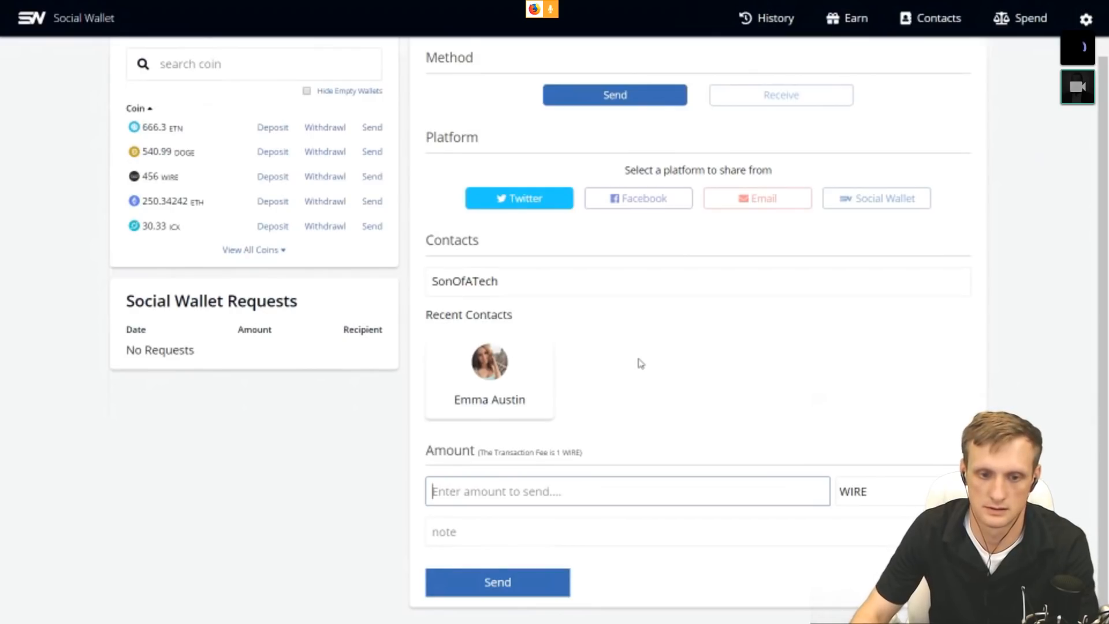
text(50)
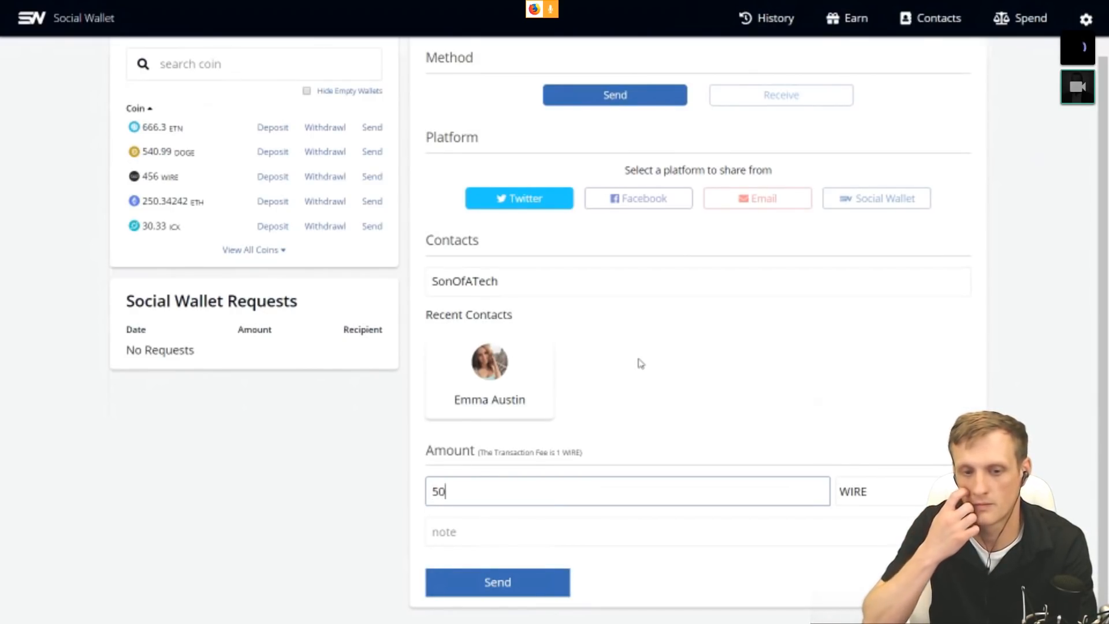
mouse_move(899, 502)
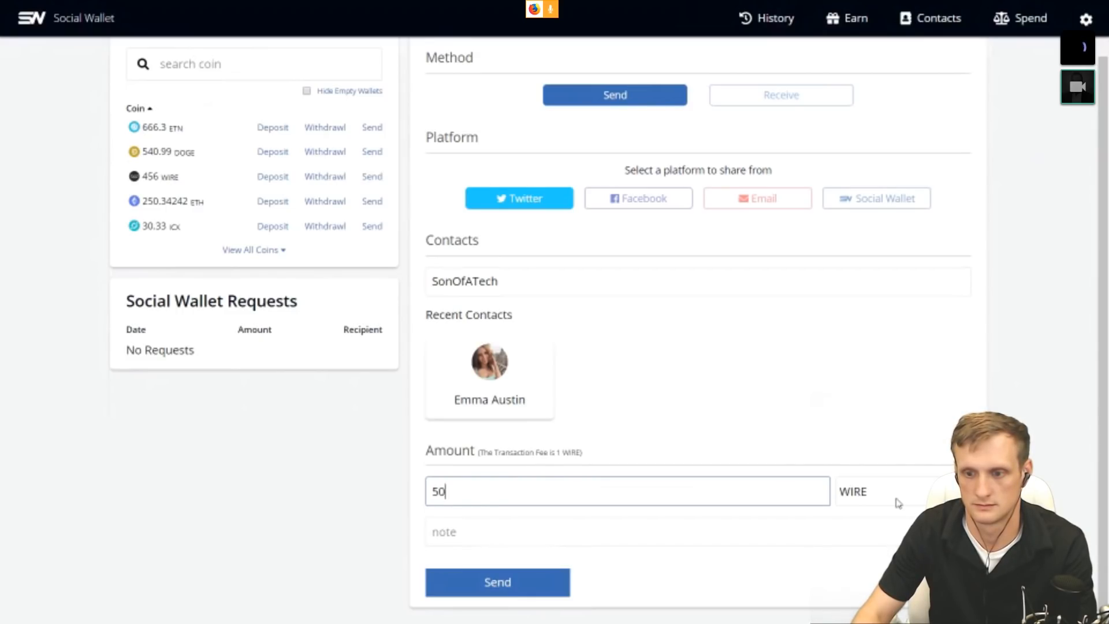
click(884, 491)
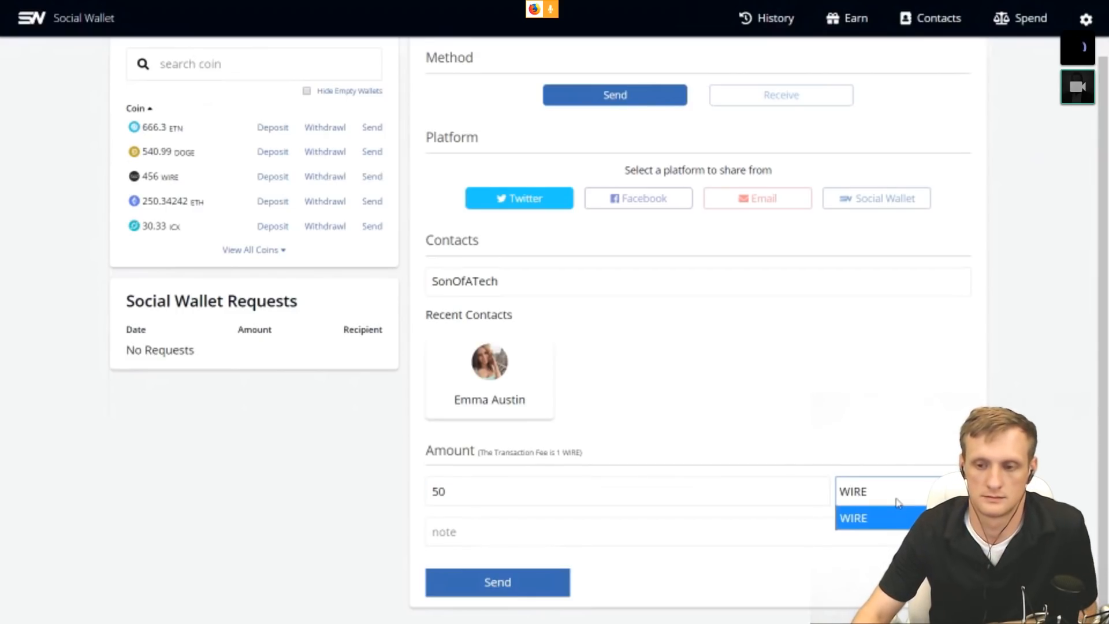
click(853, 518)
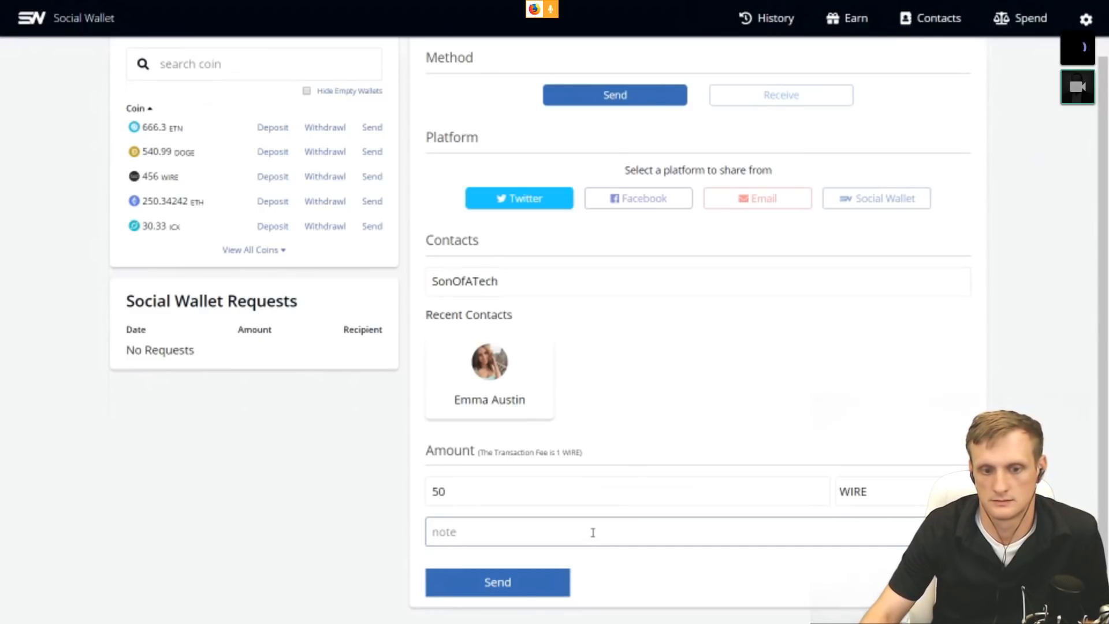
text(Hi, glad to be on the podcast)
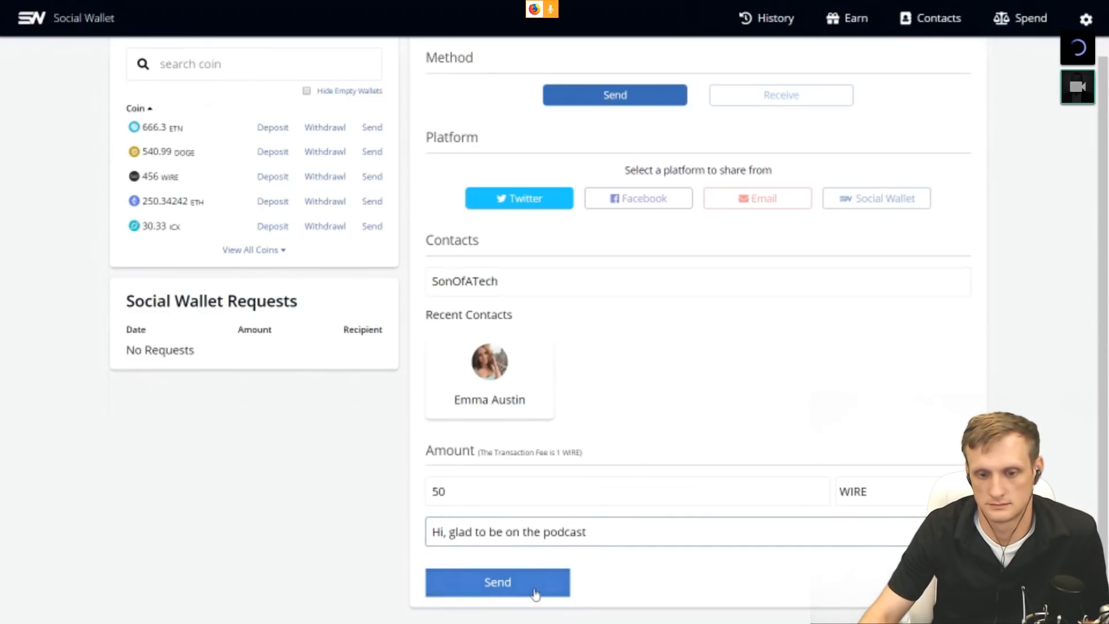
Send the 50 WIRE payment and dismiss the success message
click(496, 583)
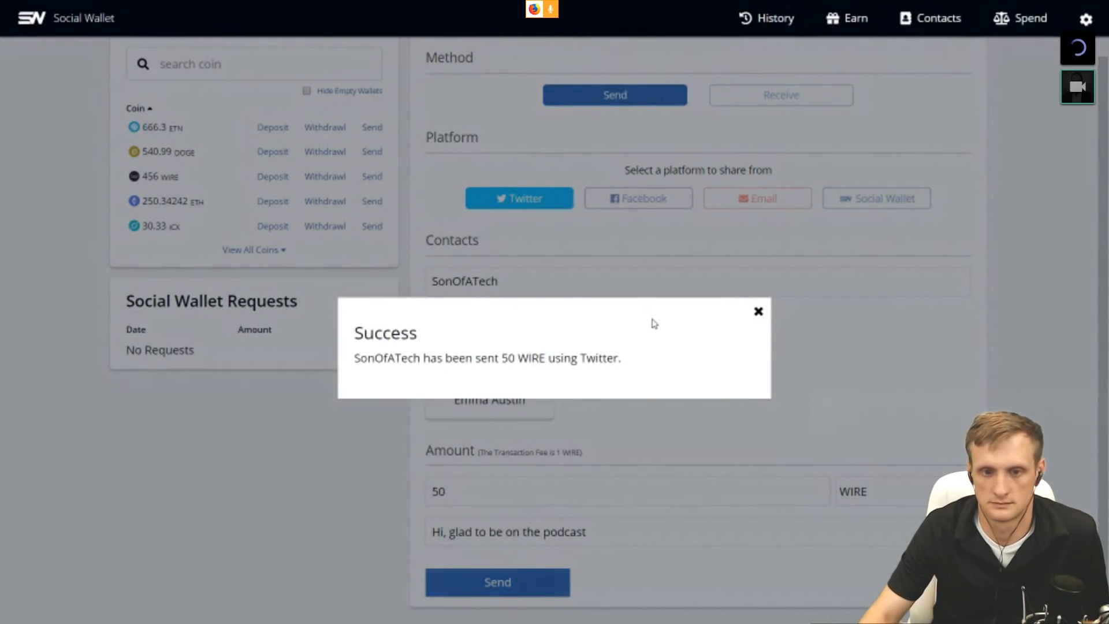
click(758, 310)
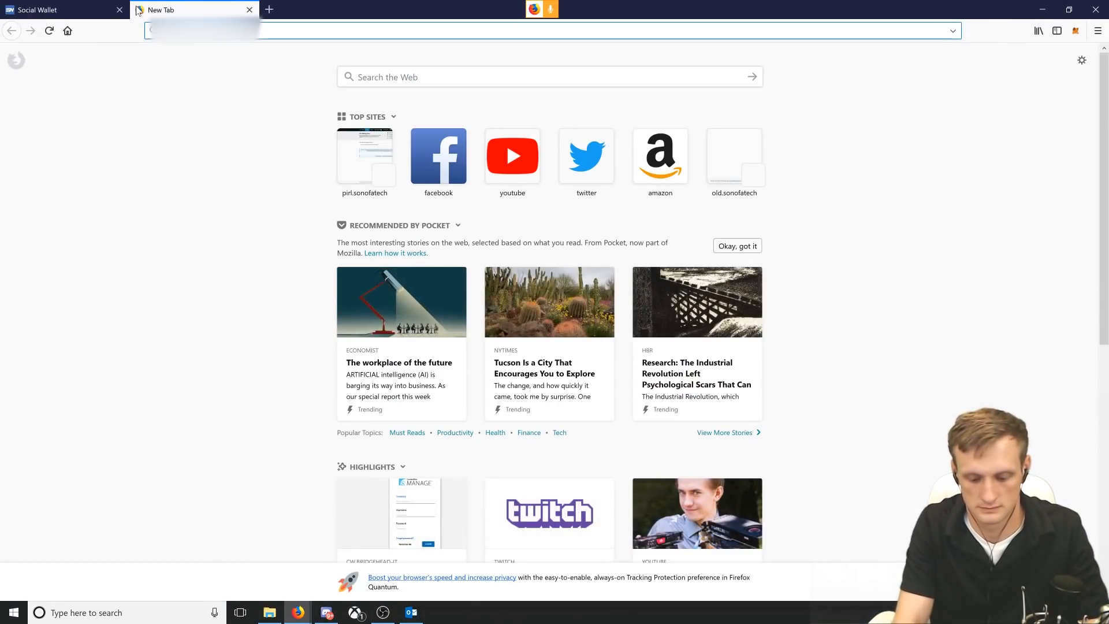
Navigate to twitter.com in a new browser tab
text(twitter)
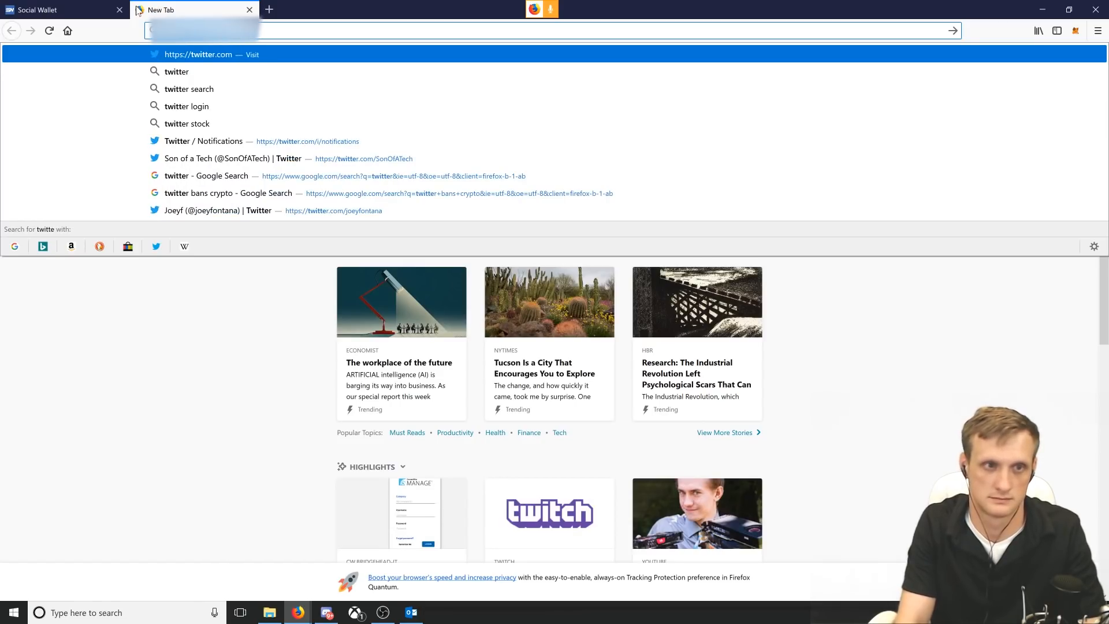
click(198, 55)
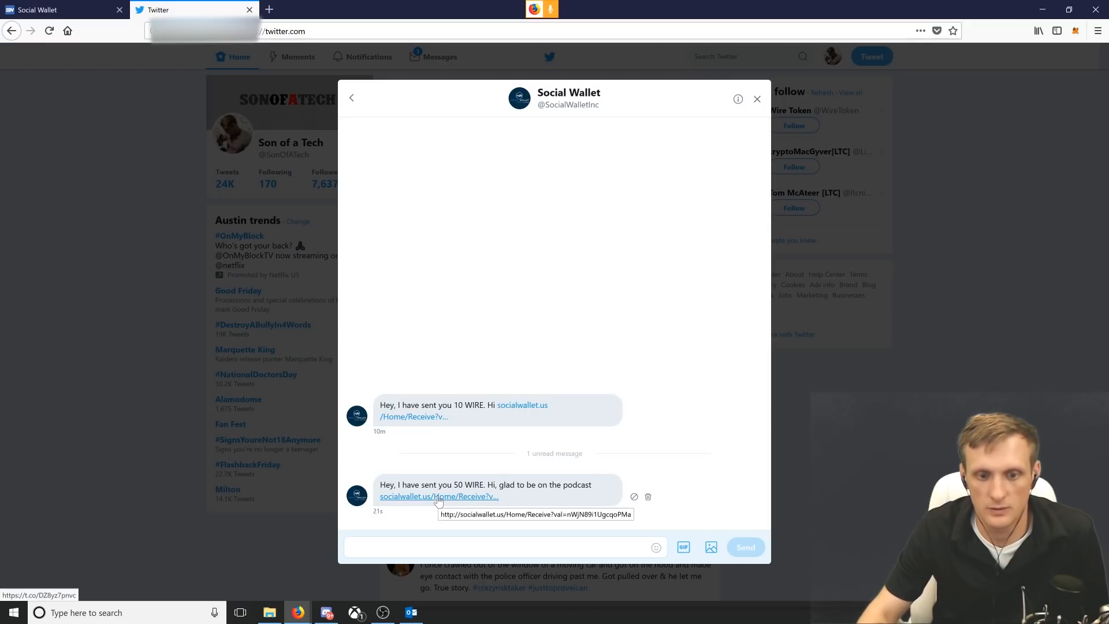
Follow the socialwallet.us receive link in the 50 WIRE Twitter message
click(439, 496)
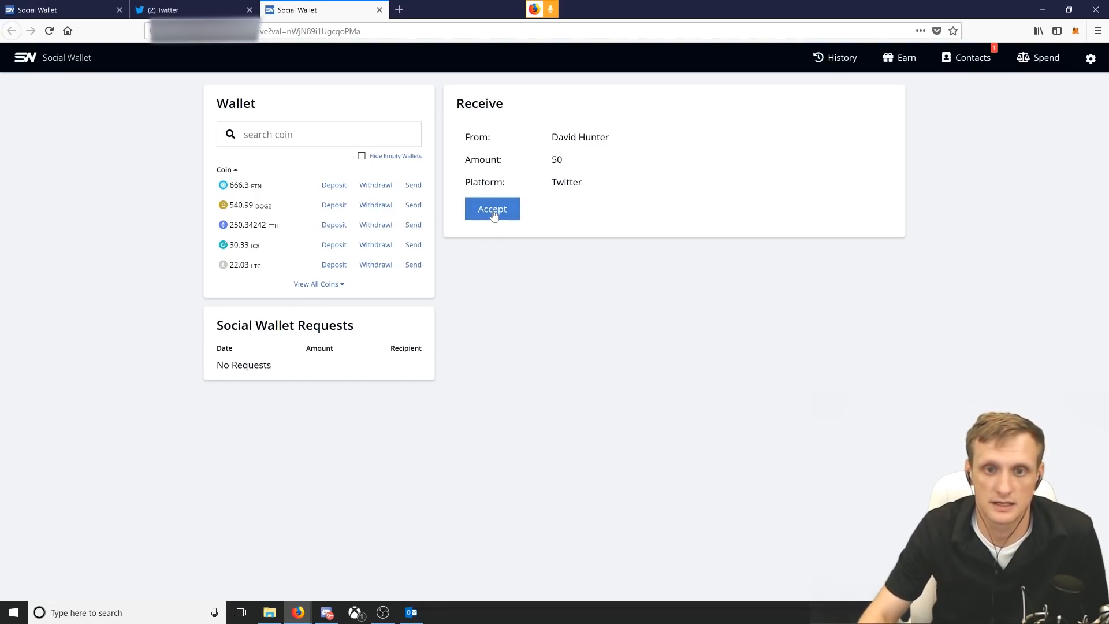
Accept the 50 WIRE and expand the wallet to list every coin
click(492, 209)
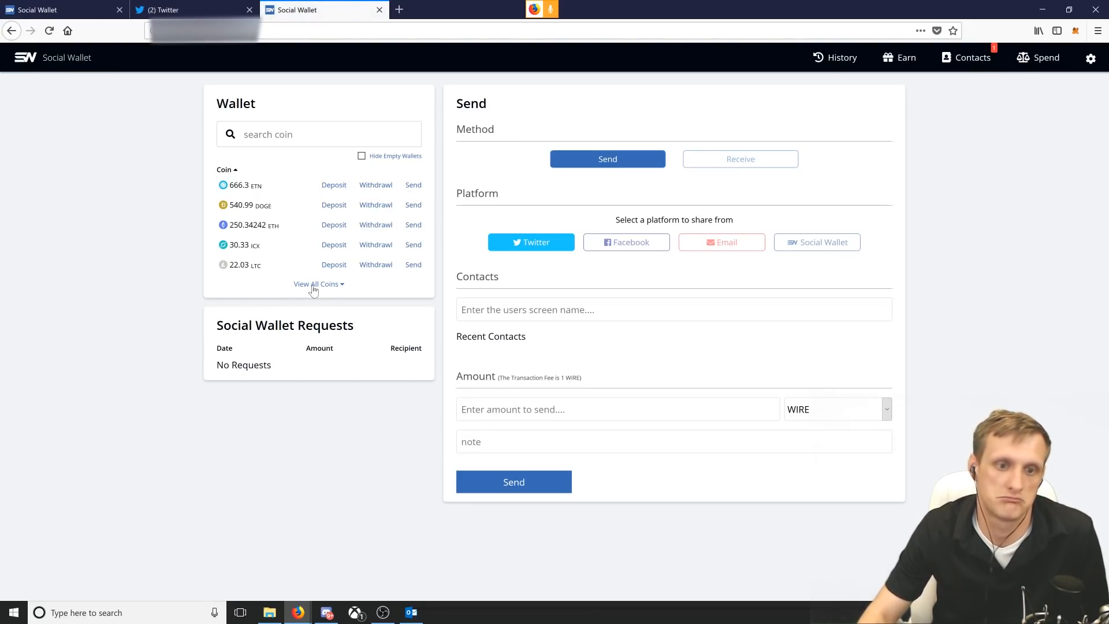
click(319, 284)
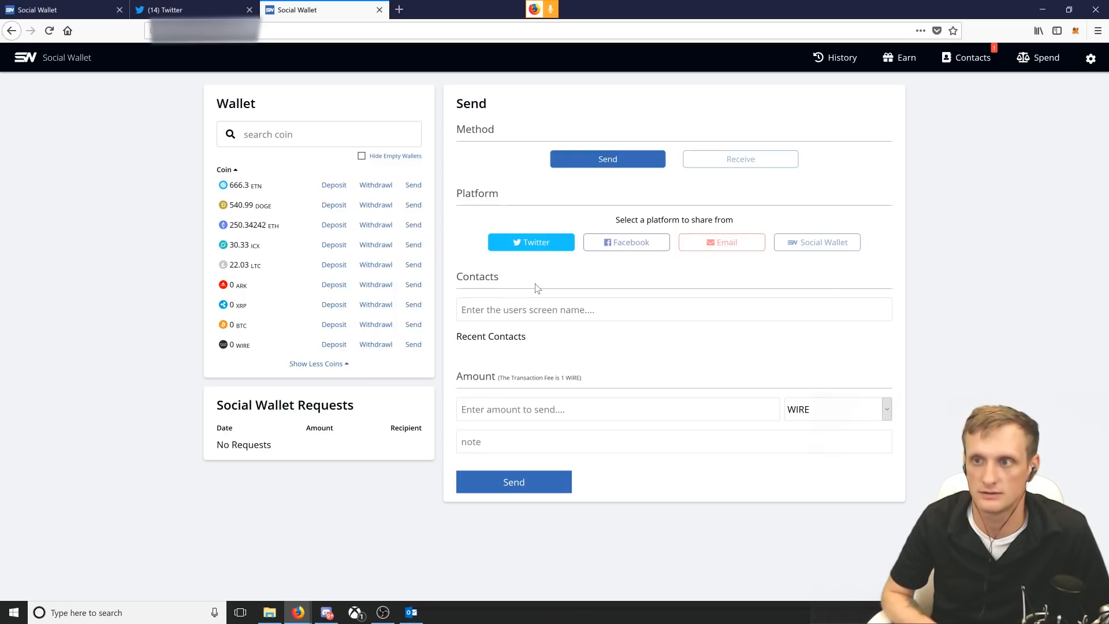
mouse_move(1050, 149)
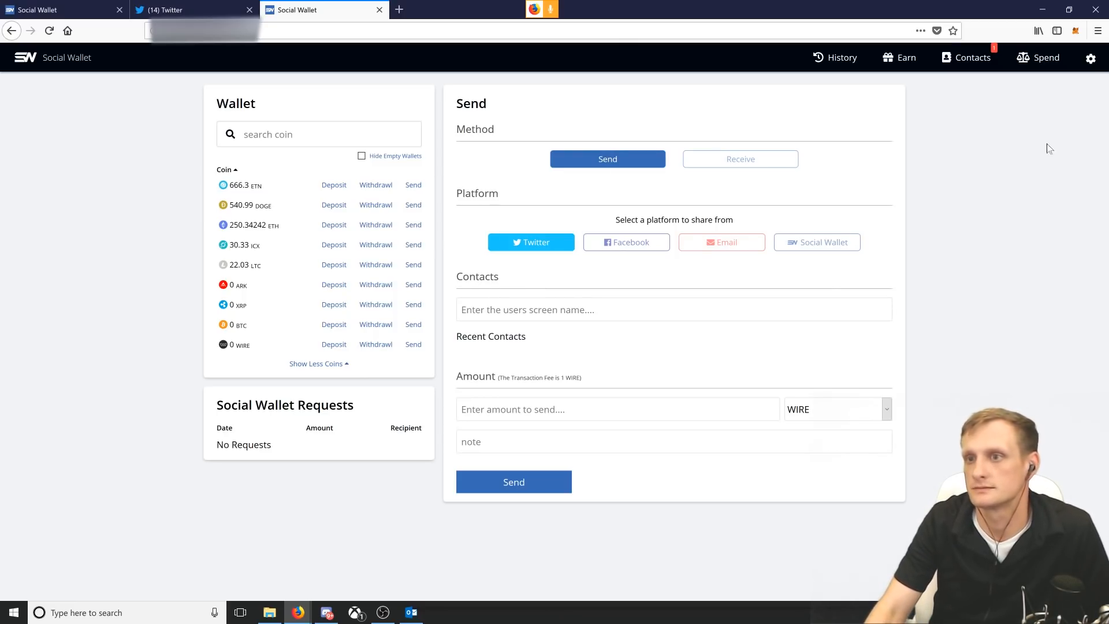
mouse_move(1017, 151)
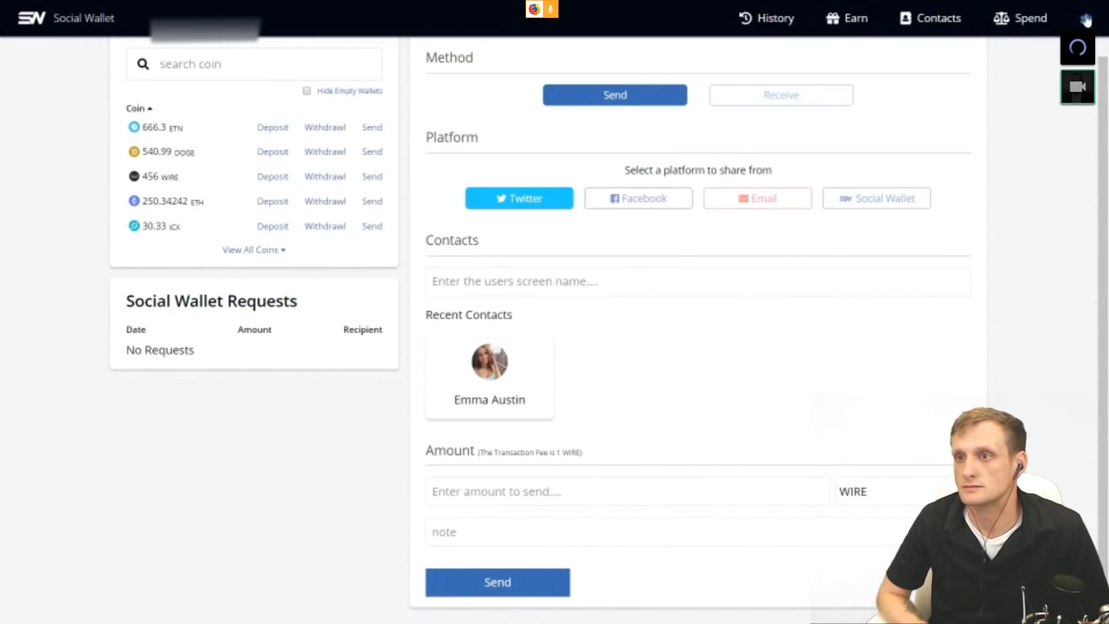
click(1087, 18)
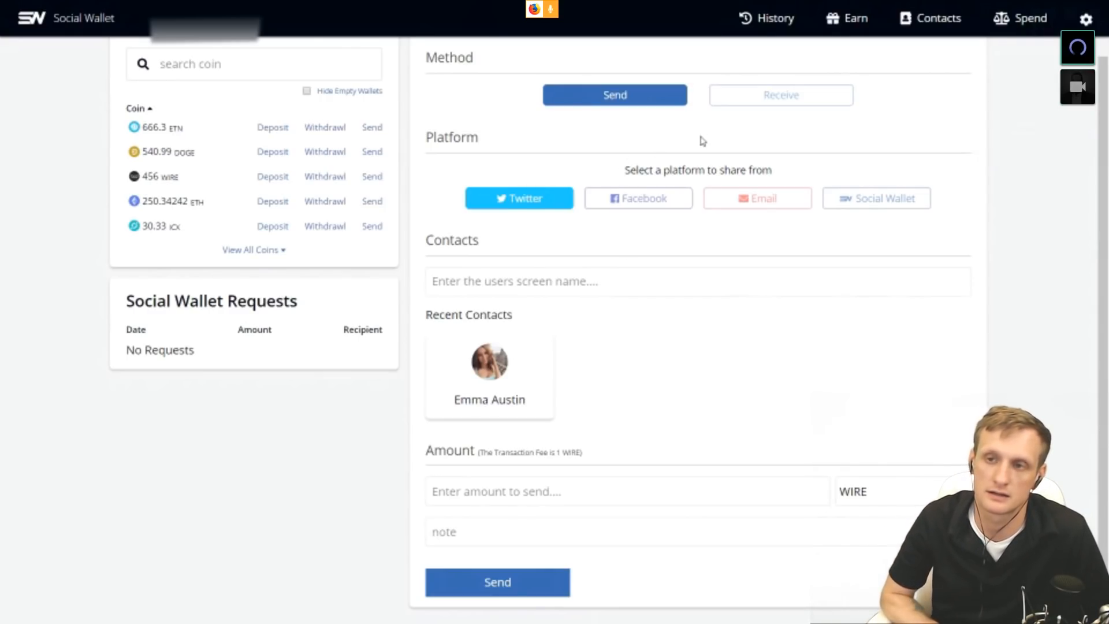
mouse_move(834, 33)
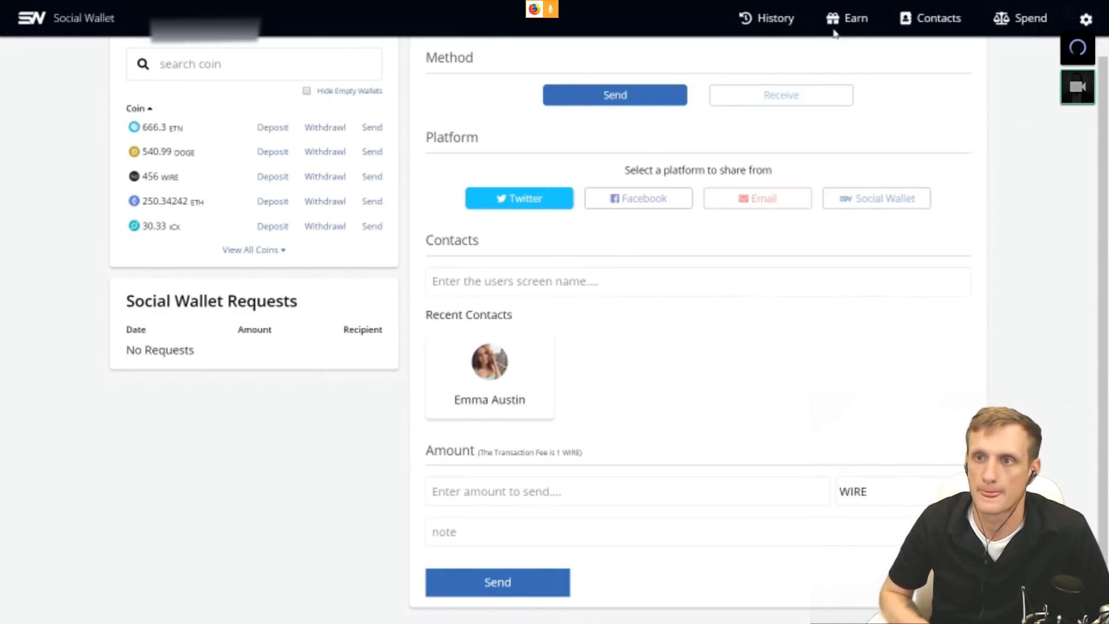
click(775, 17)
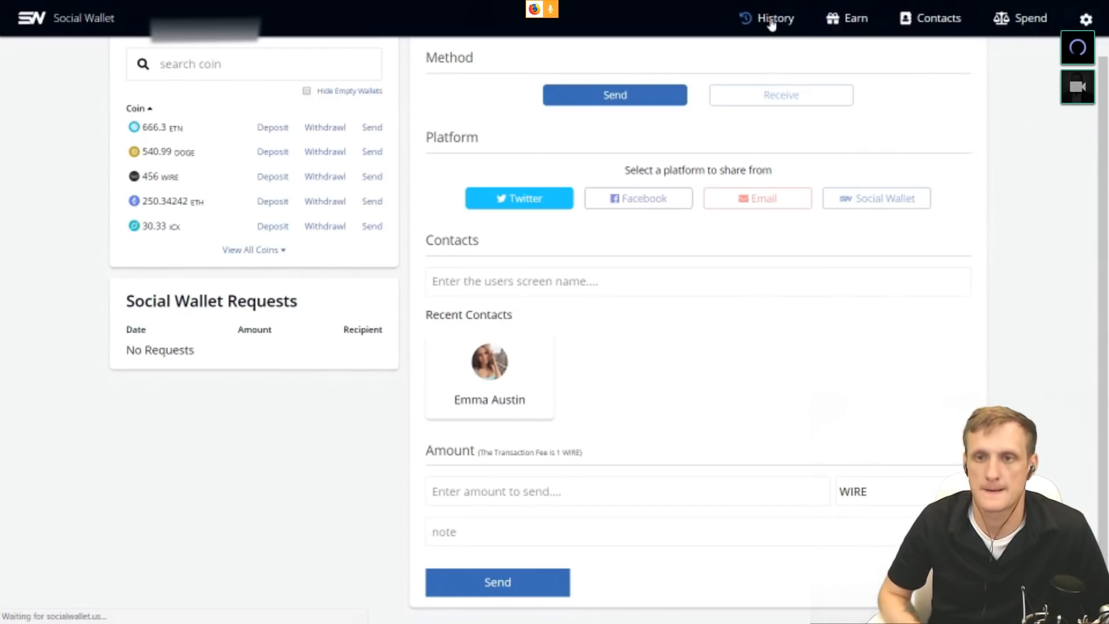
Review the transaction history with the 50 WIRE send marked Complete, then reach the gear menu
click(774, 17)
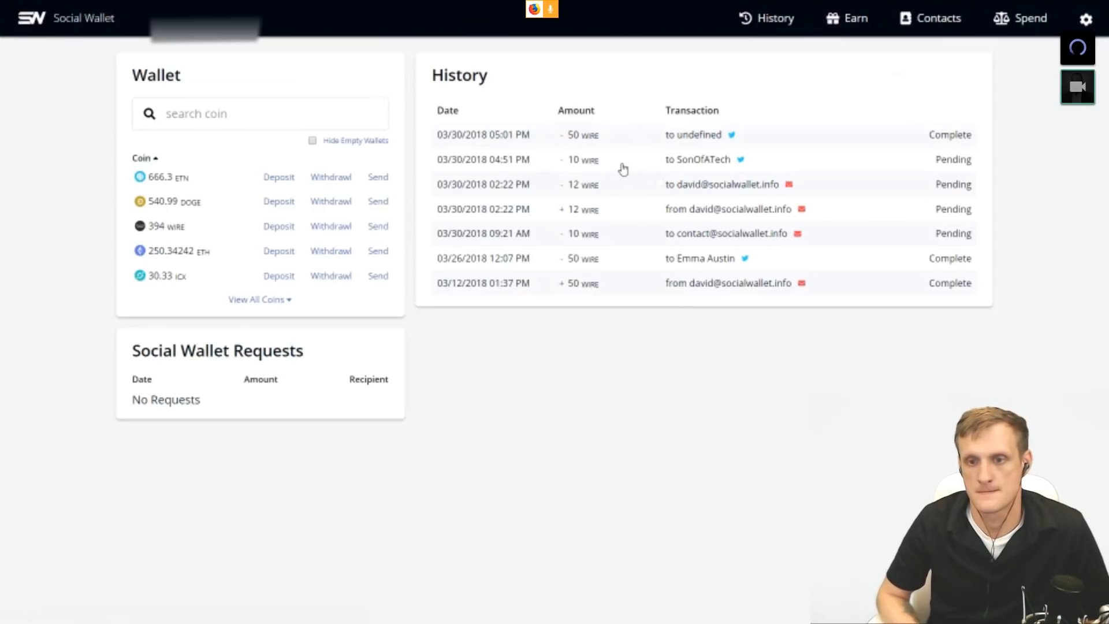
mouse_move(685, 139)
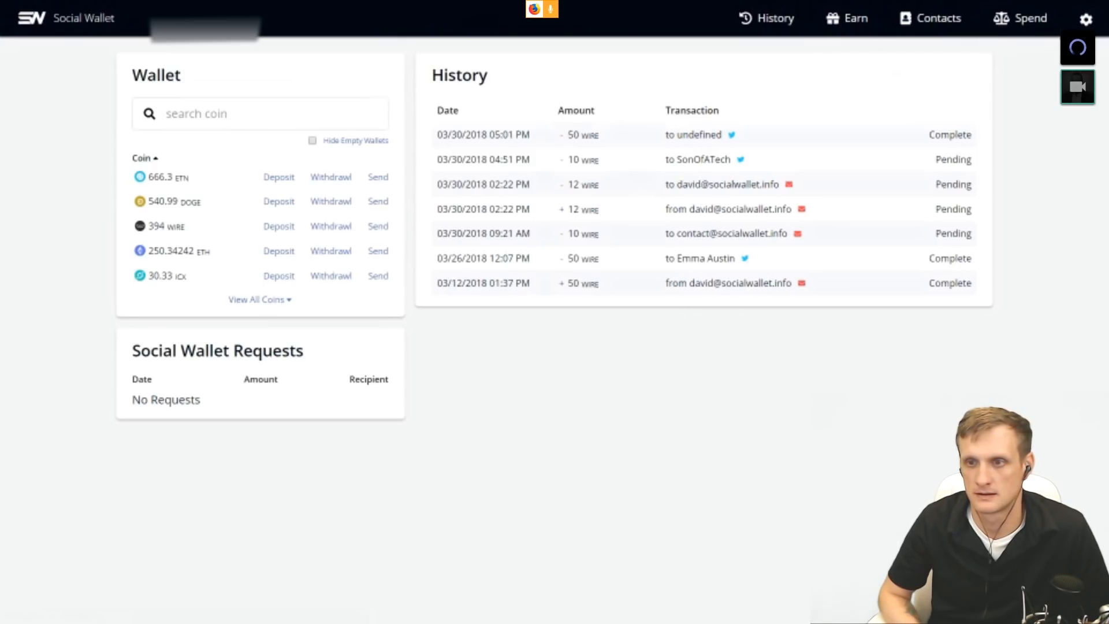
click(1088, 19)
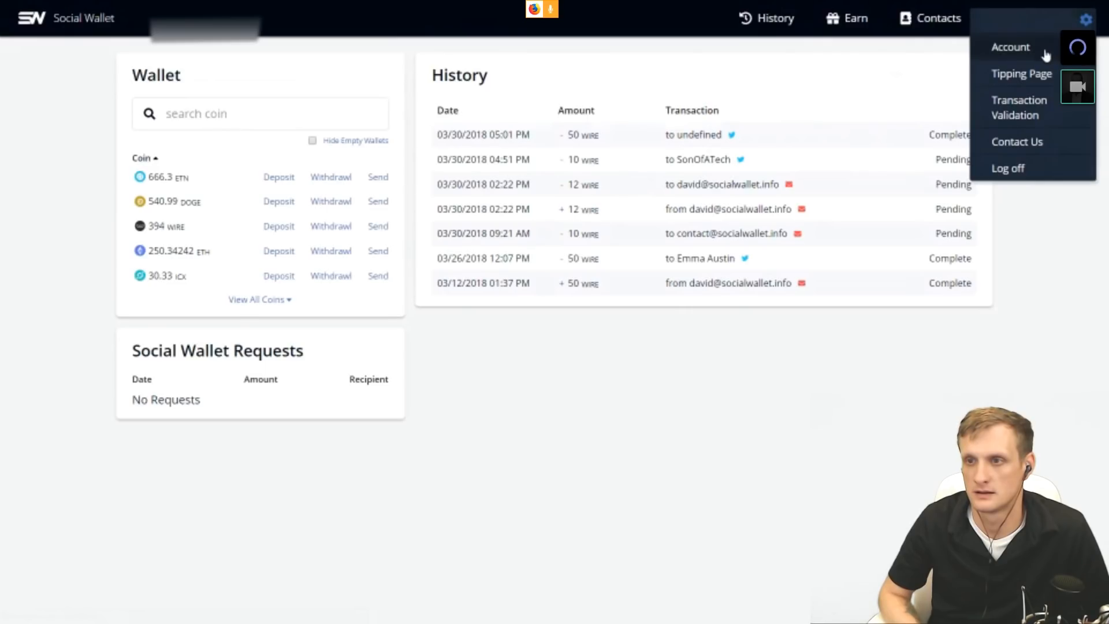
mouse_move(644, 117)
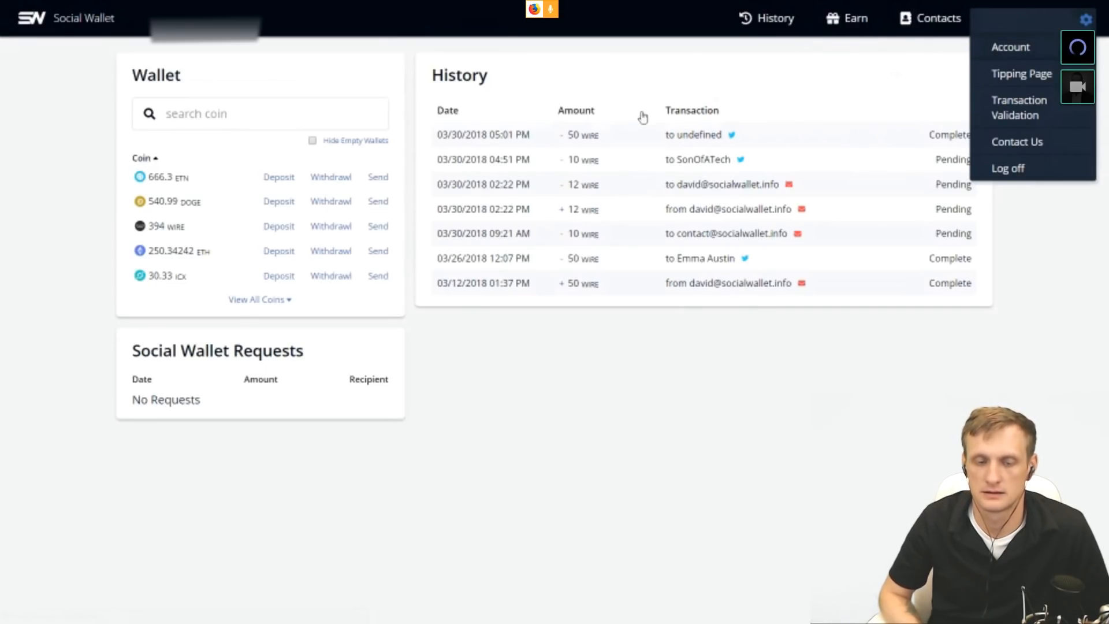
mouse_move(623, 99)
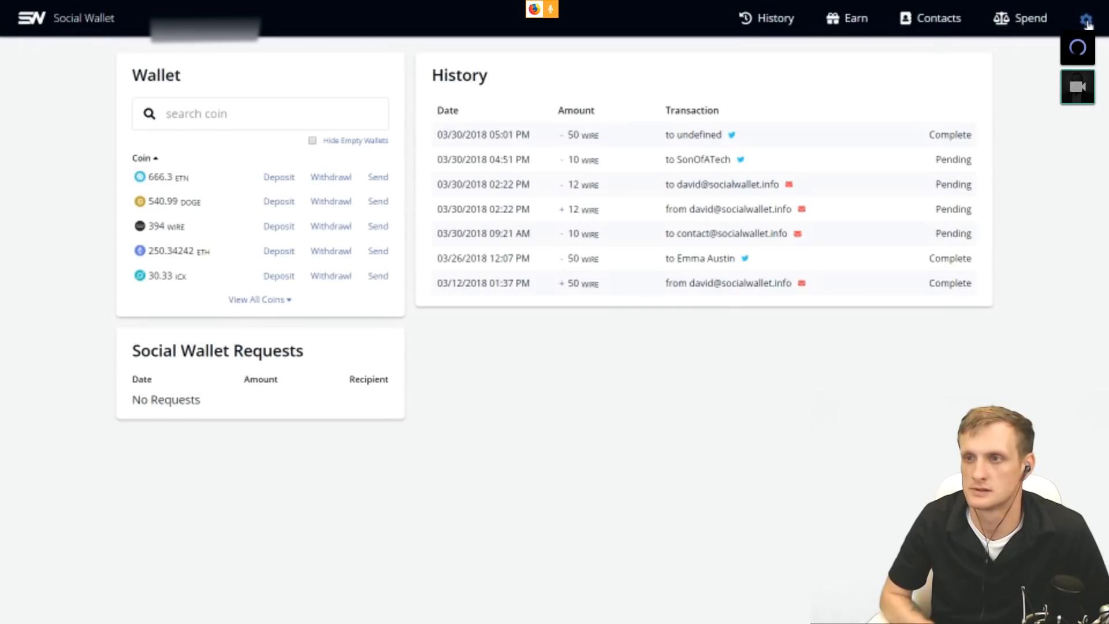
Enable Google authentication in Account Settings to display the QR code
click(1088, 19)
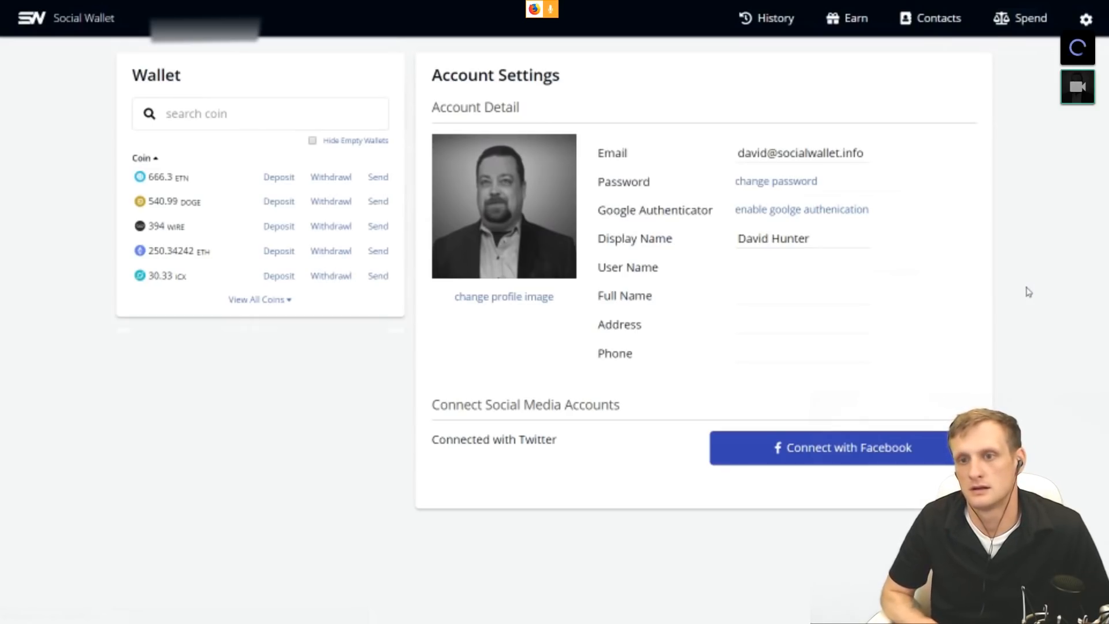
click(802, 209)
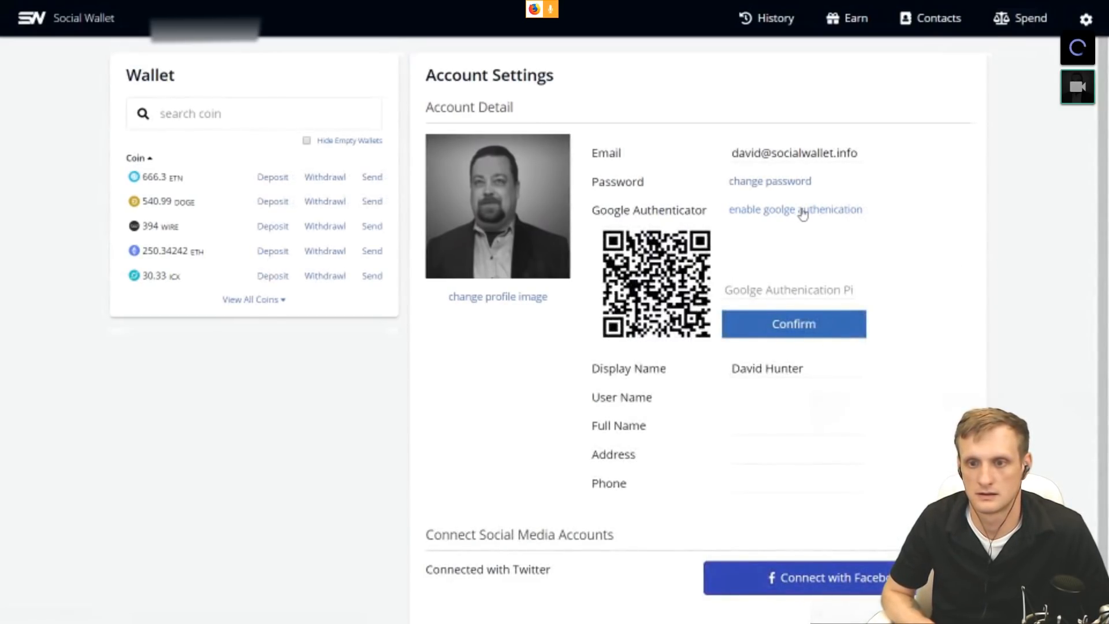
mouse_move(983, 269)
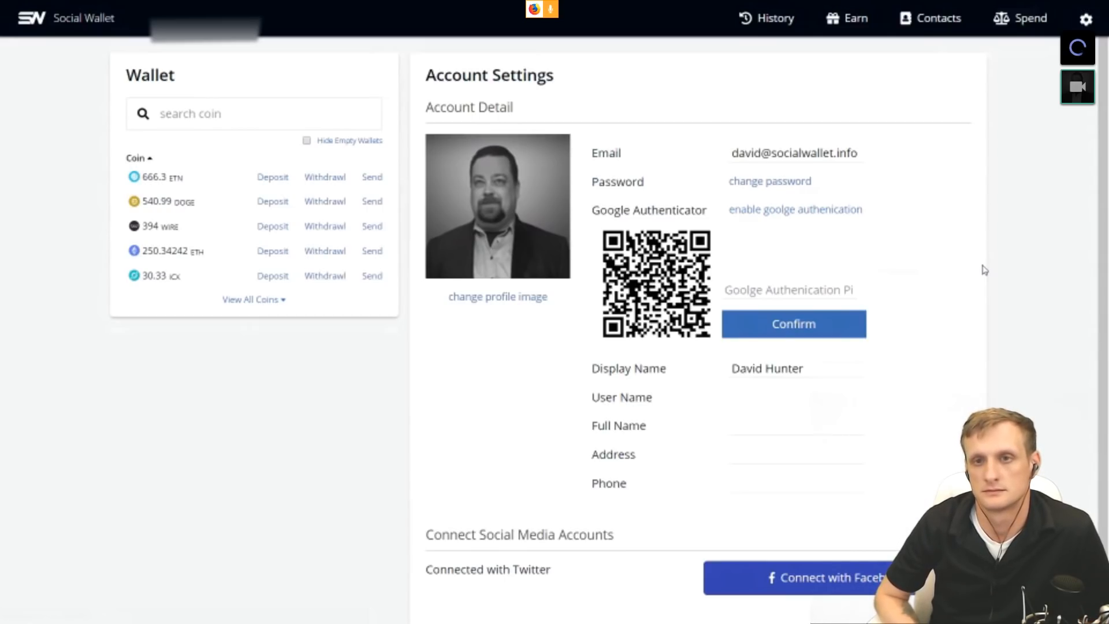
mouse_move(850, 125)
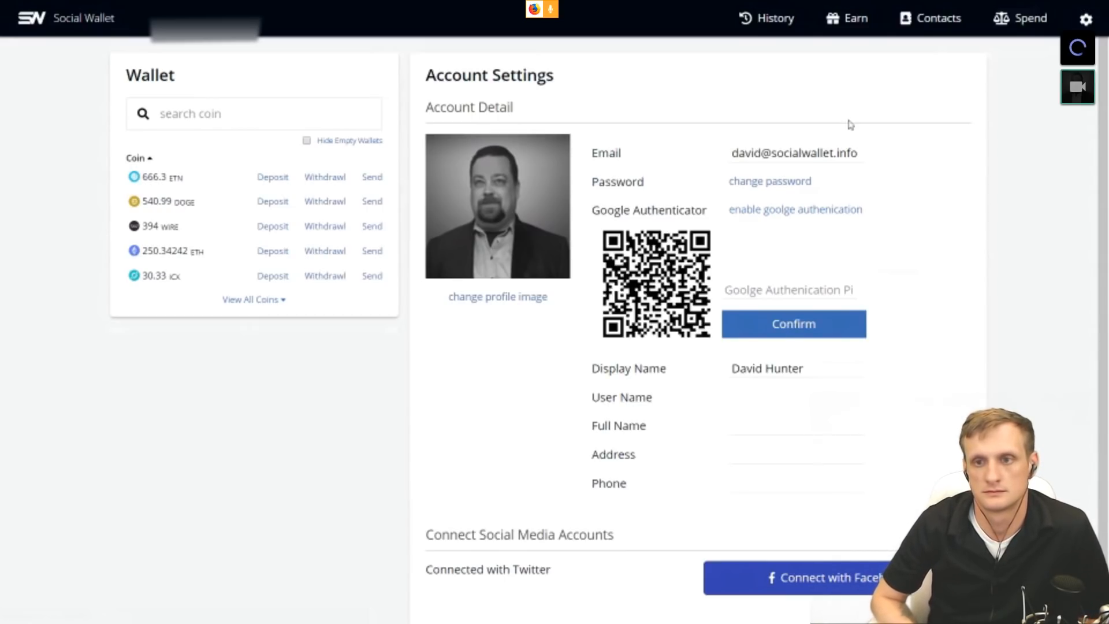
mouse_move(698, 77)
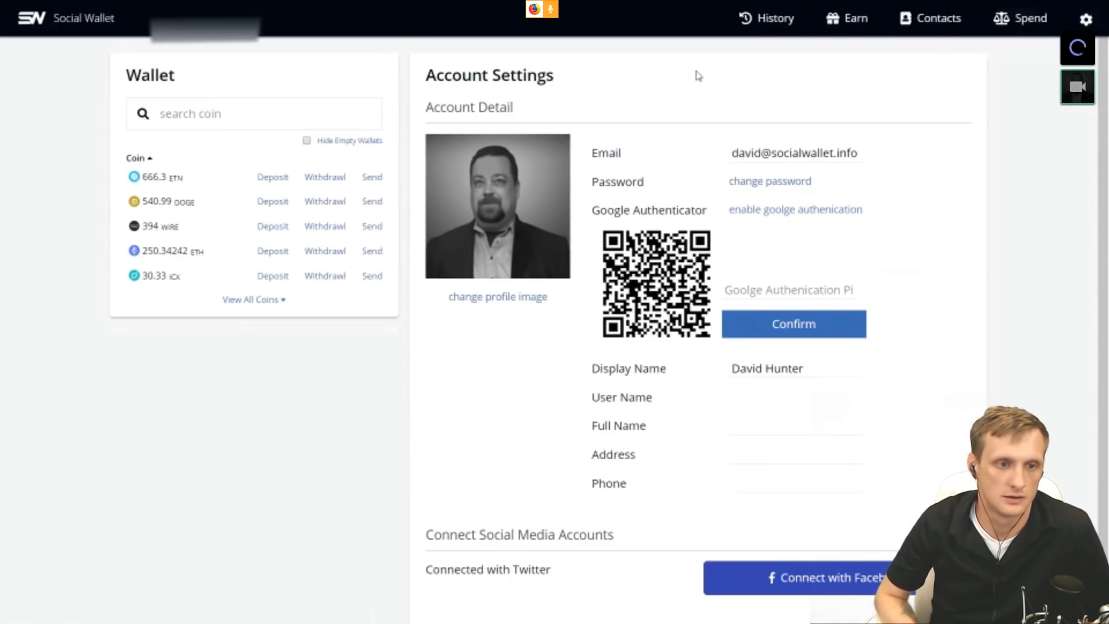